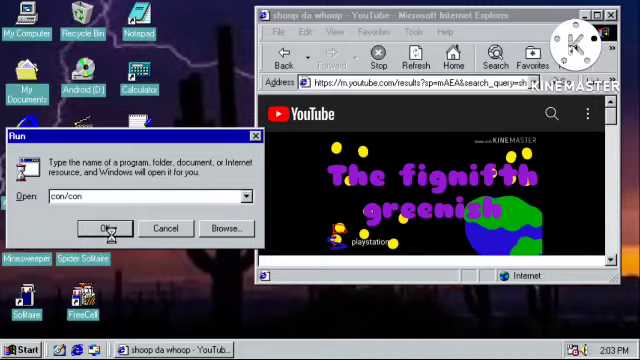
- Run con/con from the Run dialog while Media Player plays, triggering the fatal exception
{"action": "left_click", "coordinate": [107, 228]}
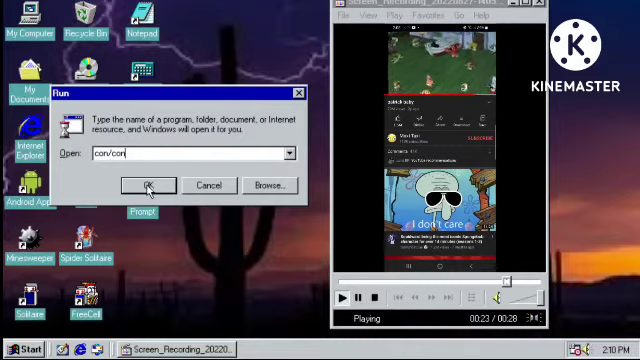
{"action": "left_click", "coordinate": [148, 185]}
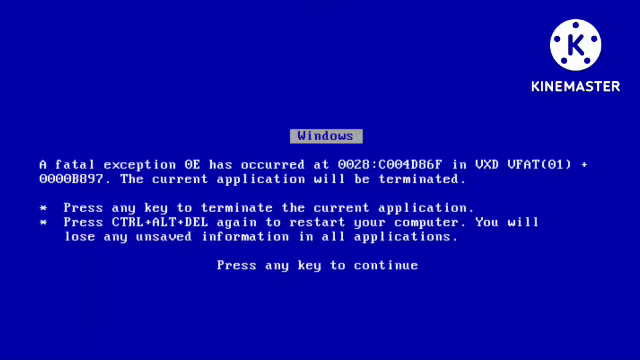
- Press Enter to dismiss the fatal exception 0E blue screen
{"action": "key", "text": "enter"}
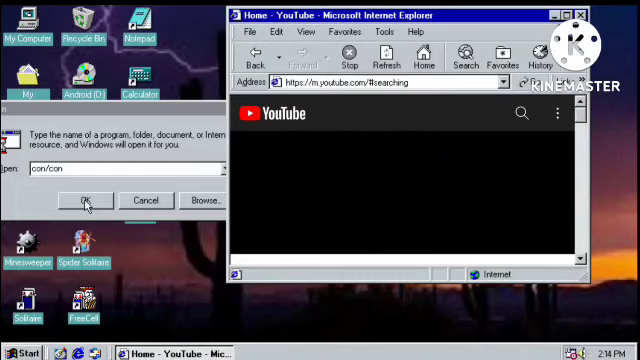
- Retry con/con in the Run dialog and start the YouTube video playing in Internet Explorer
{"action": "left_click", "coordinate": [86, 200]}
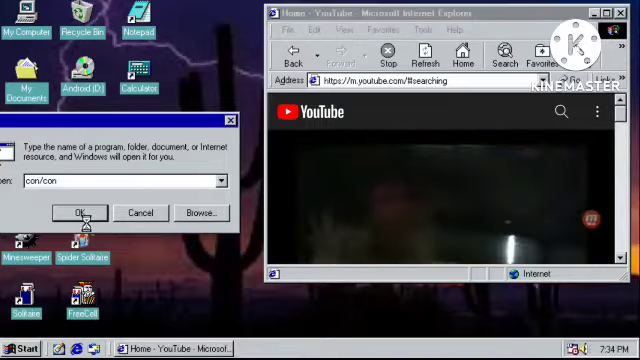
{"action": "left_click", "coordinate": [76, 213]}
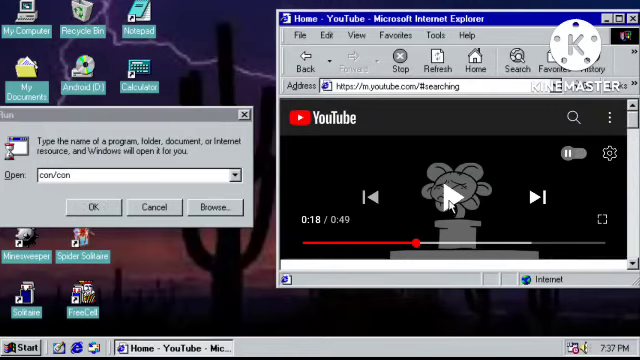
{"action": "left_click", "coordinate": [453, 195]}
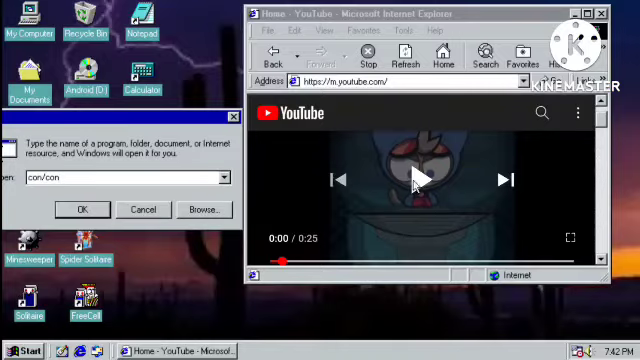
{"action": "left_click", "coordinate": [422, 179]}
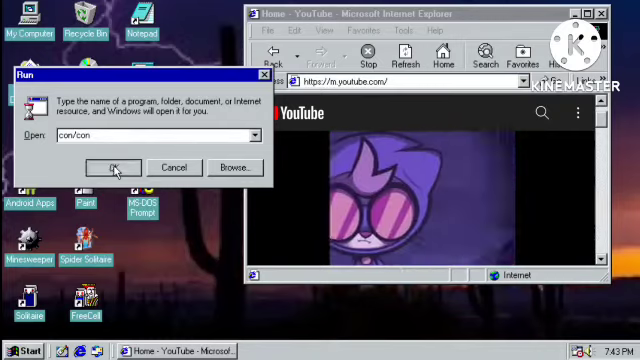
{"action": "left_click", "coordinate": [112, 167]}
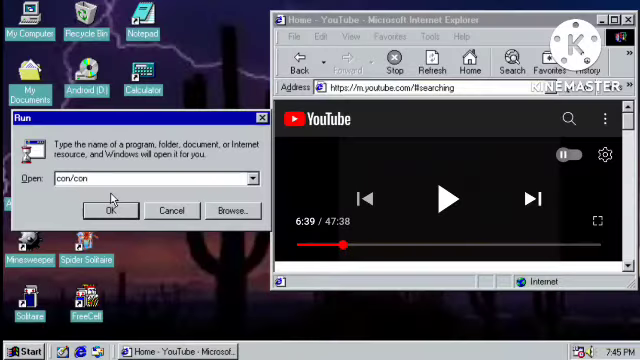
{"action": "left_click", "coordinate": [447, 198]}
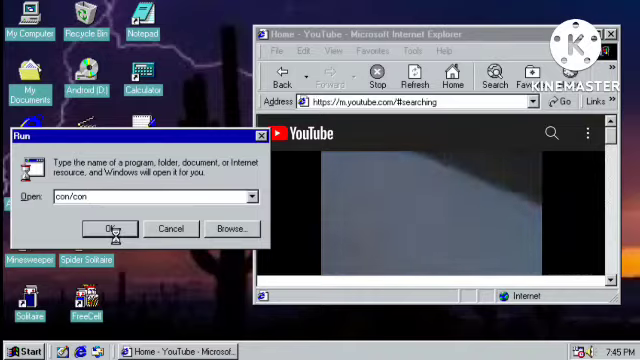
- Run con/con beside the bsod compilation video, crashing to the fatal exception 0E screen
{"action": "left_click", "coordinate": [113, 228]}
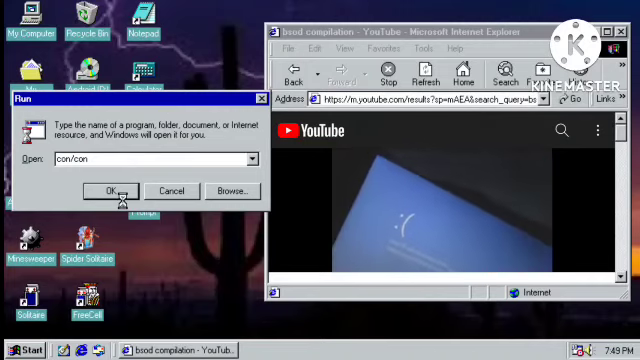
{"action": "left_click", "coordinate": [108, 191]}
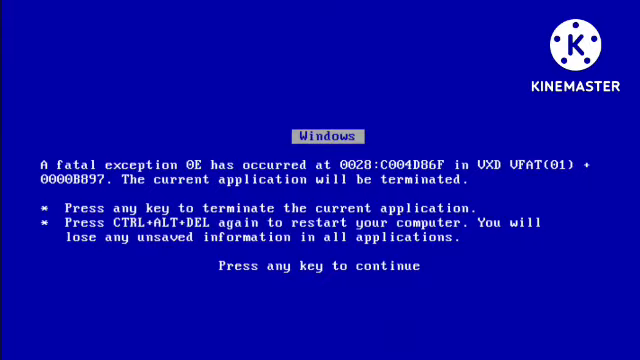